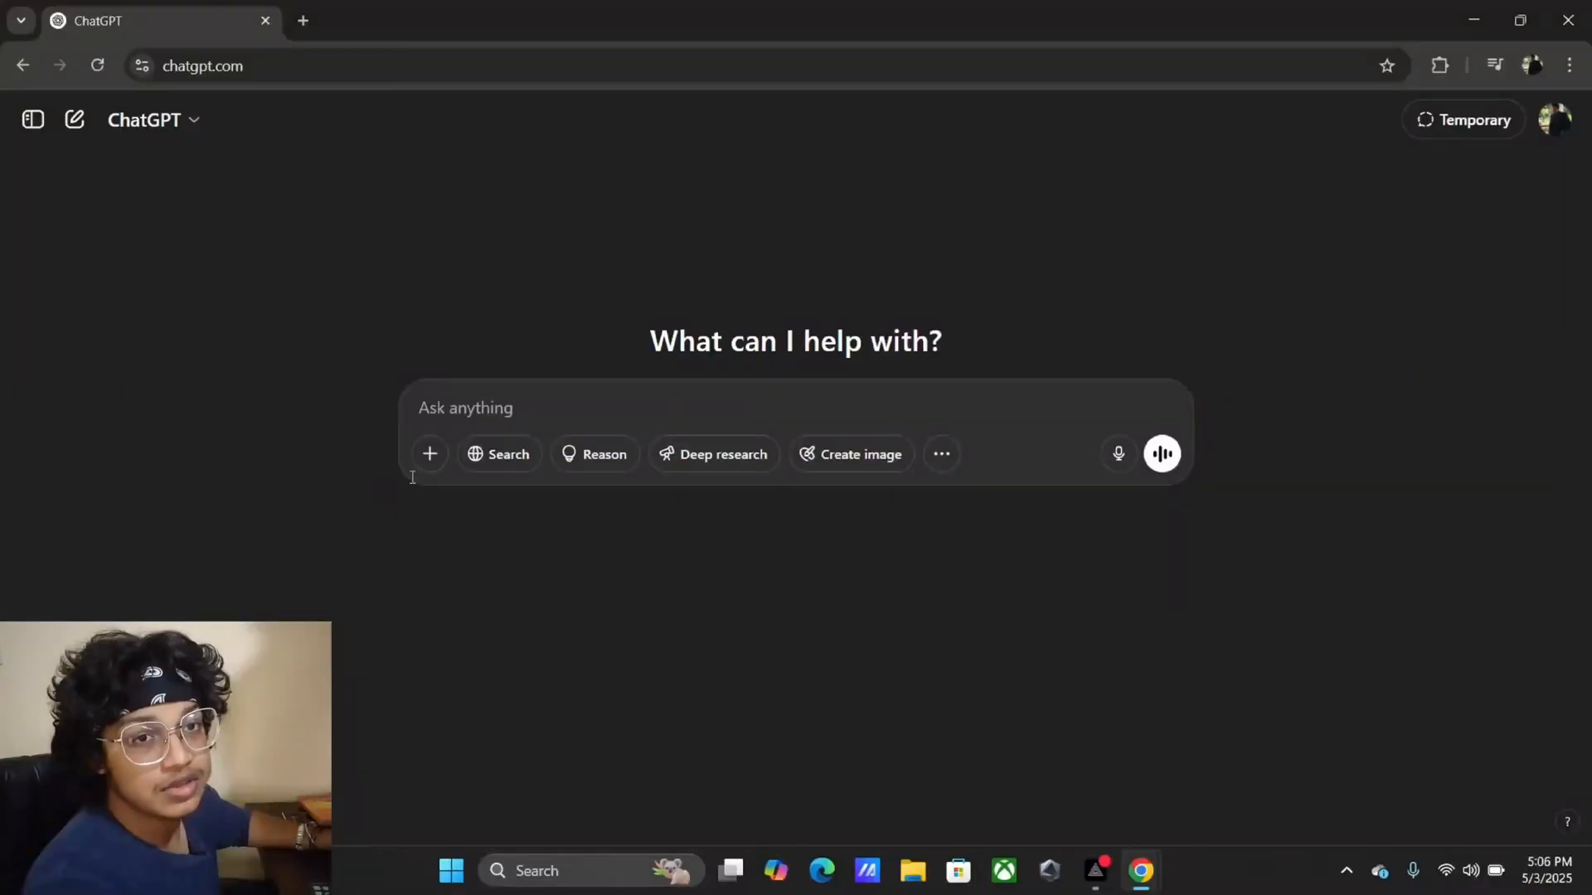
Step: Attach the bark photo and draft 'generate normal, height and roughness map' in the prompt box
left_click(430, 453)
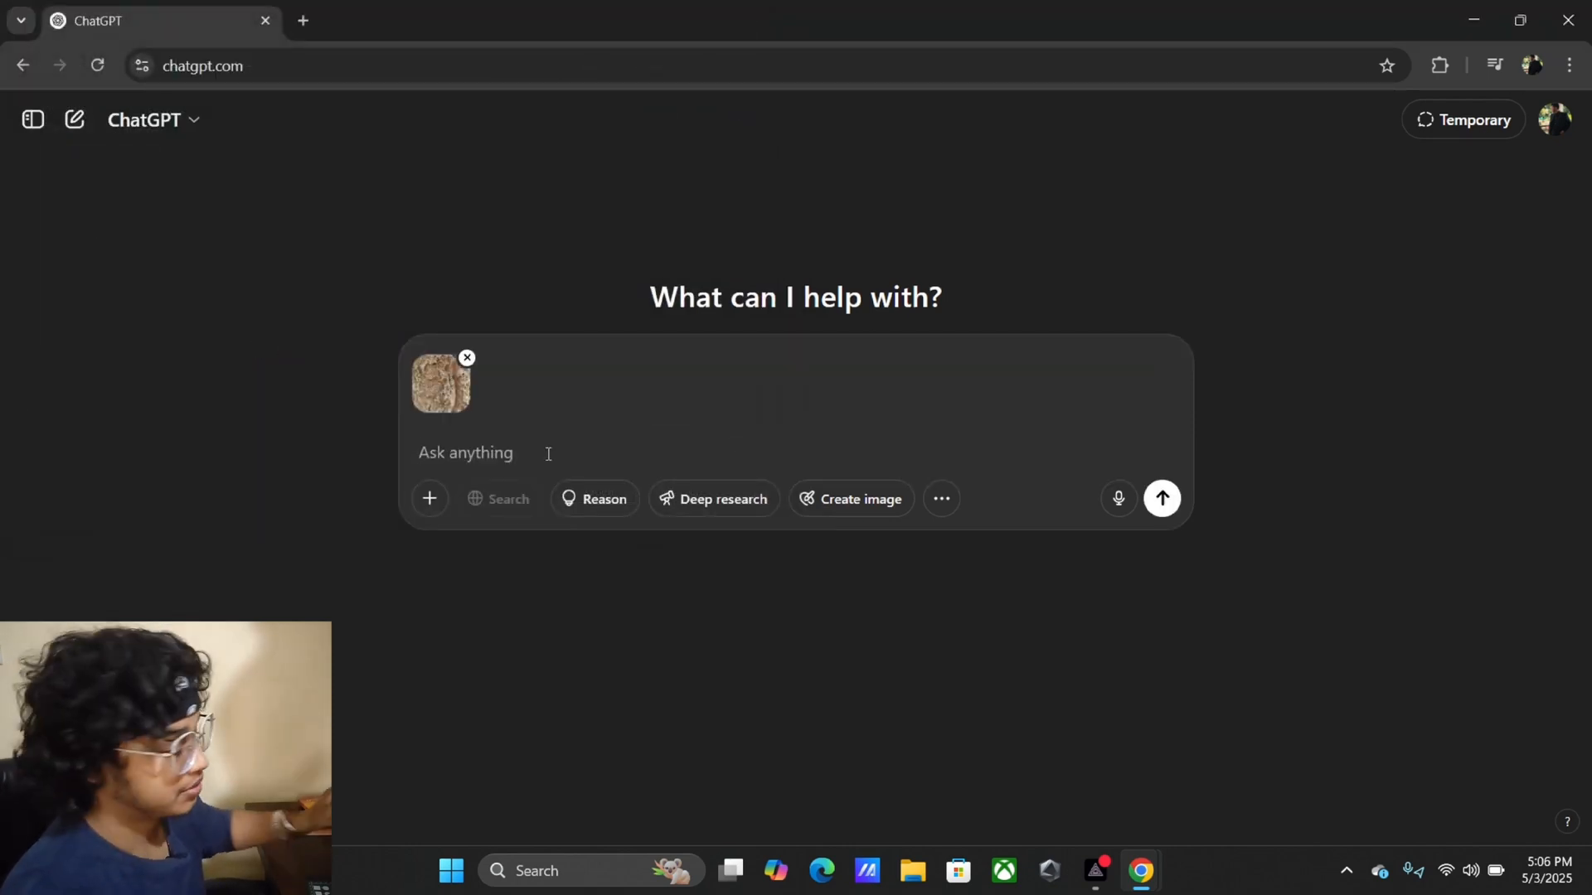
type("generate normal; height")
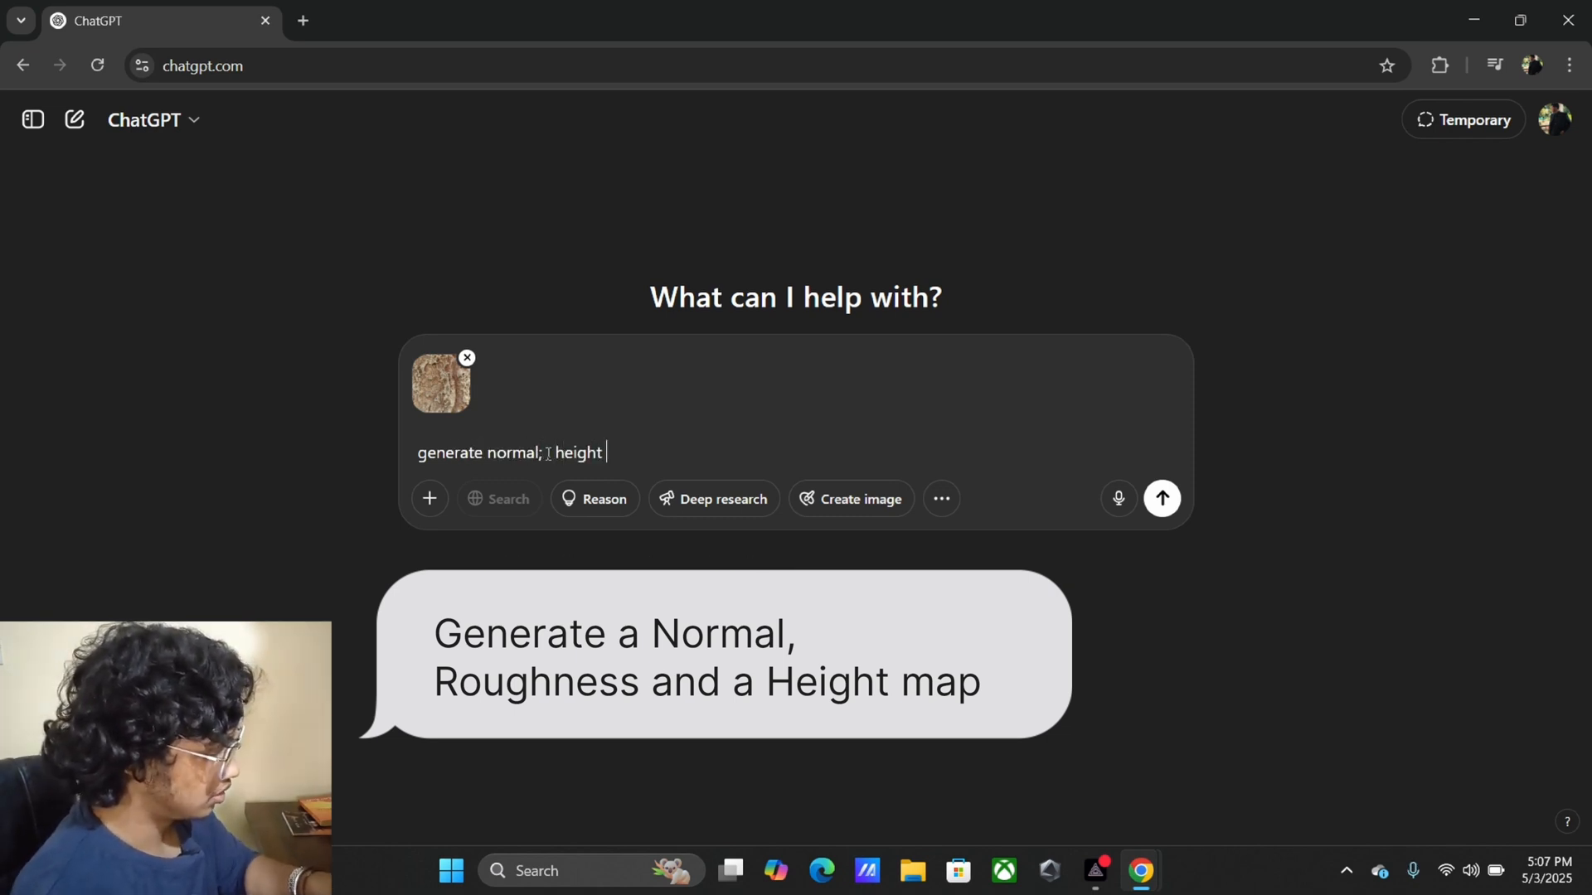
type("and rough")
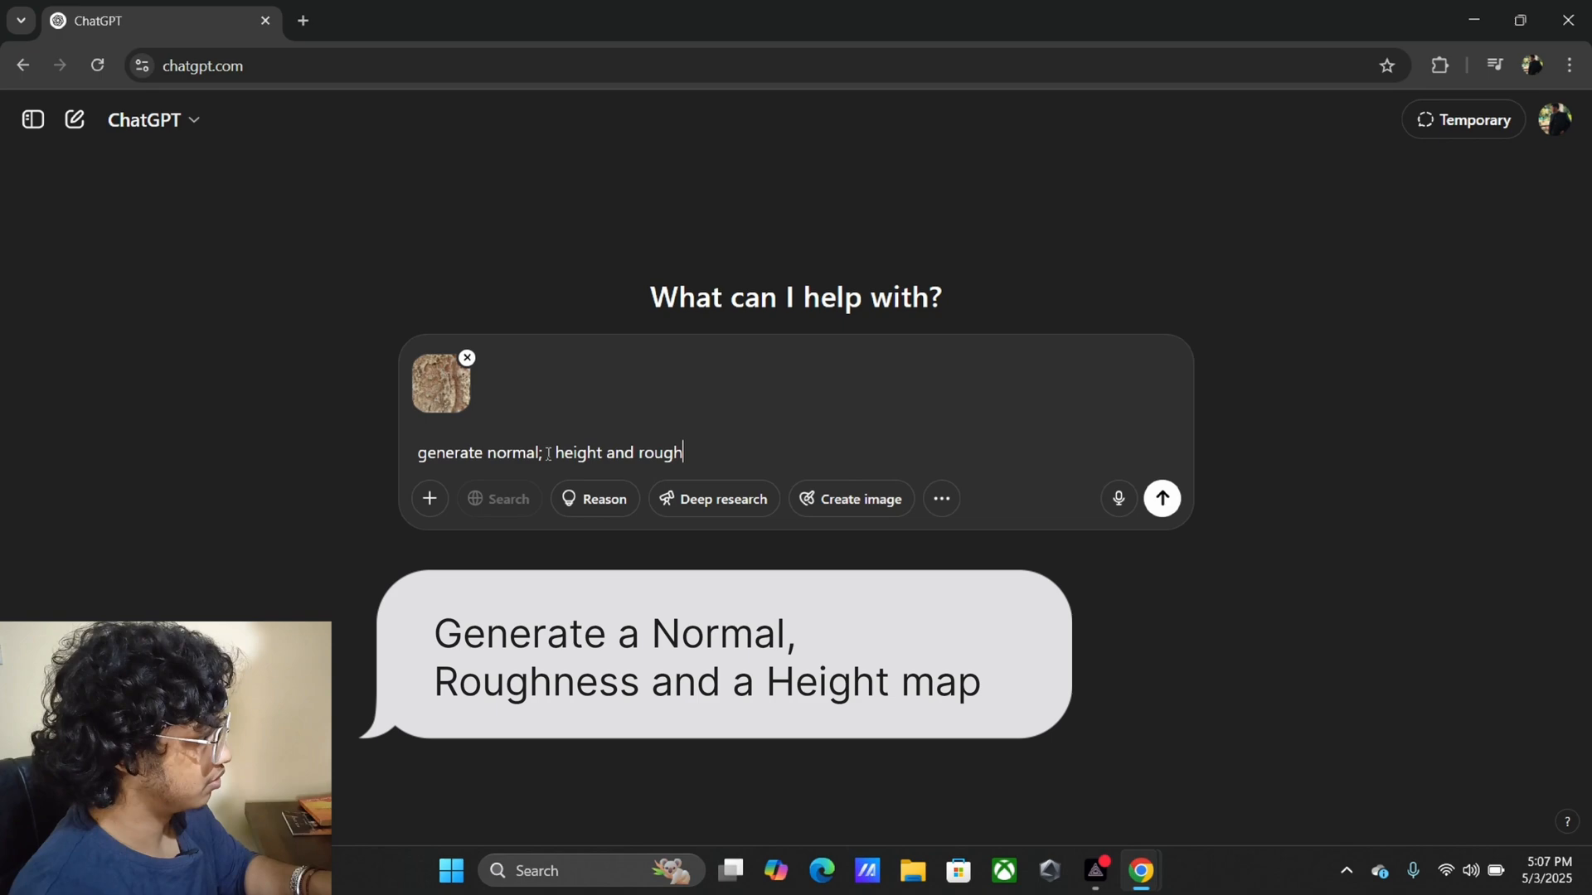
Step: Send the request, then reply 'yes' to get the maps as downloadable files
left_click(1161, 498)
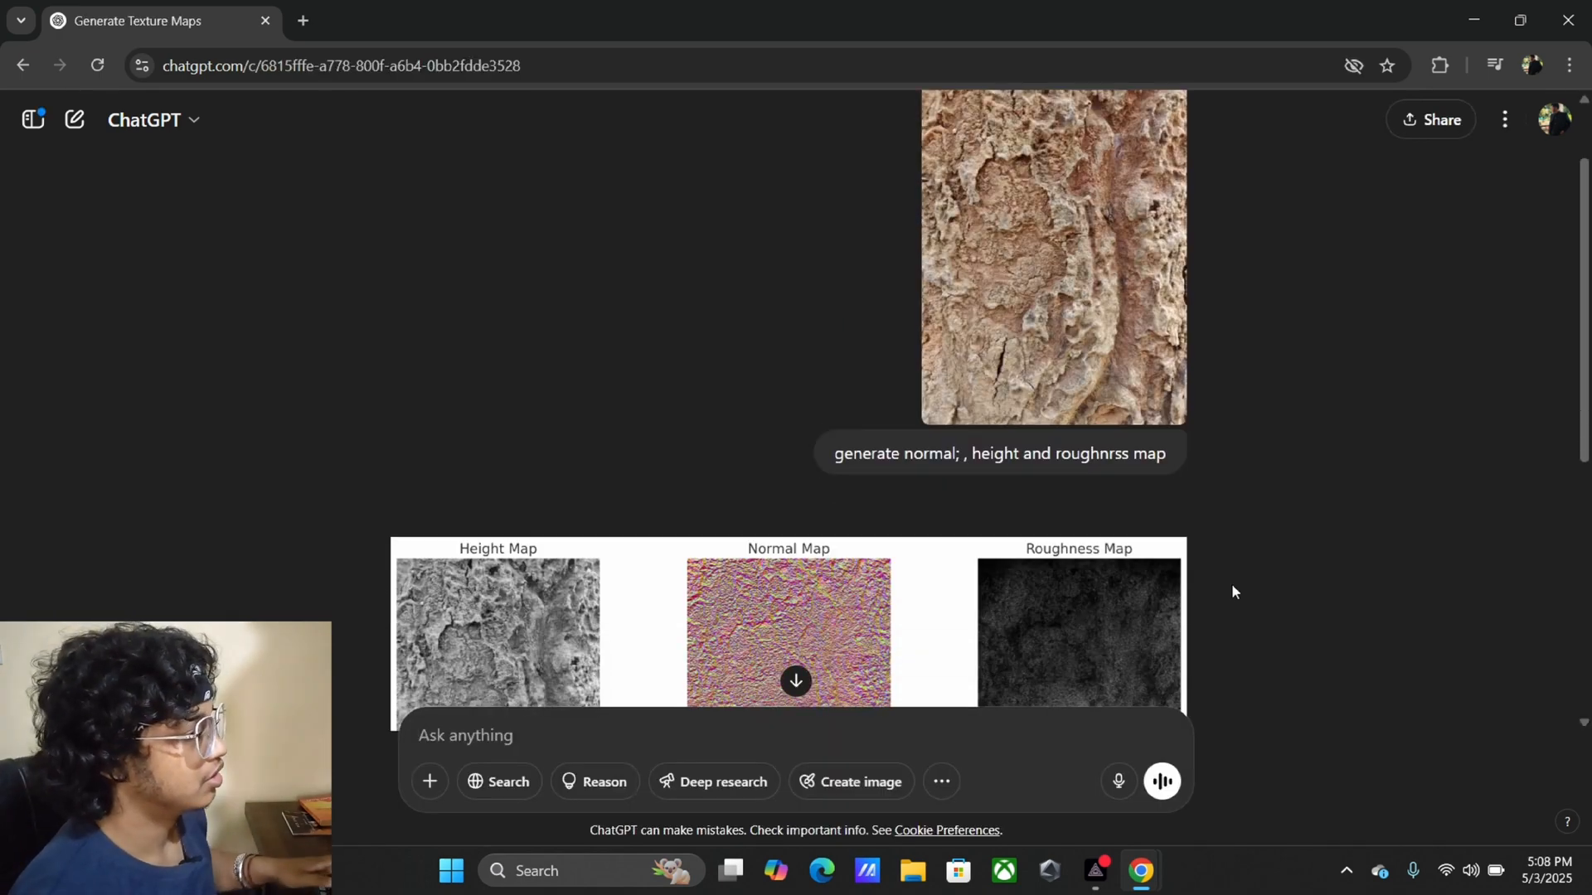
scroll("down", 3)
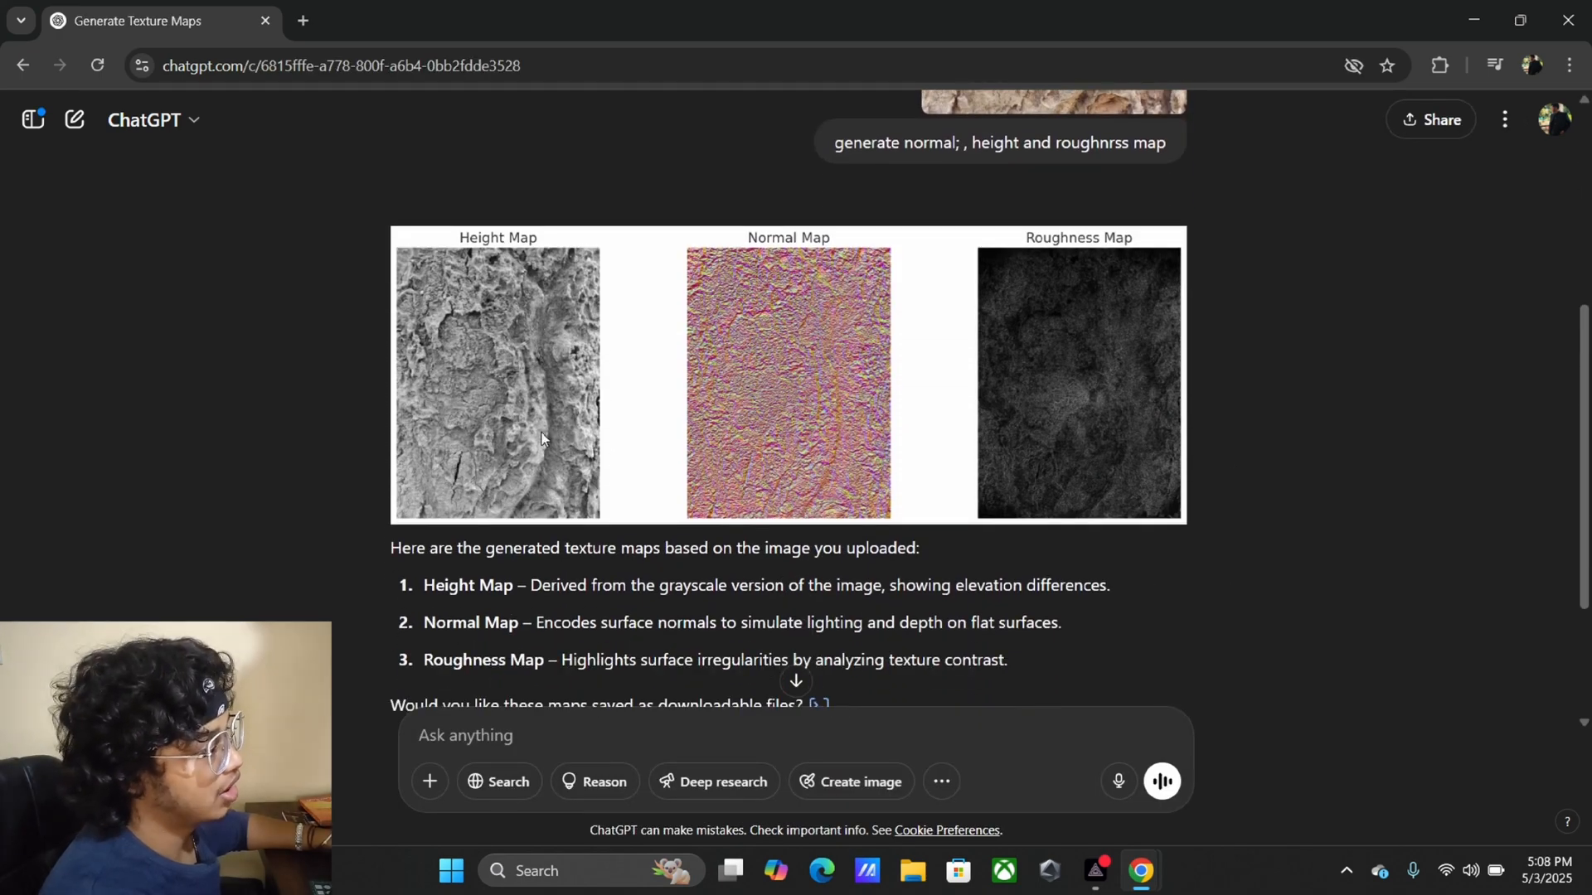
scroll("down", 3)
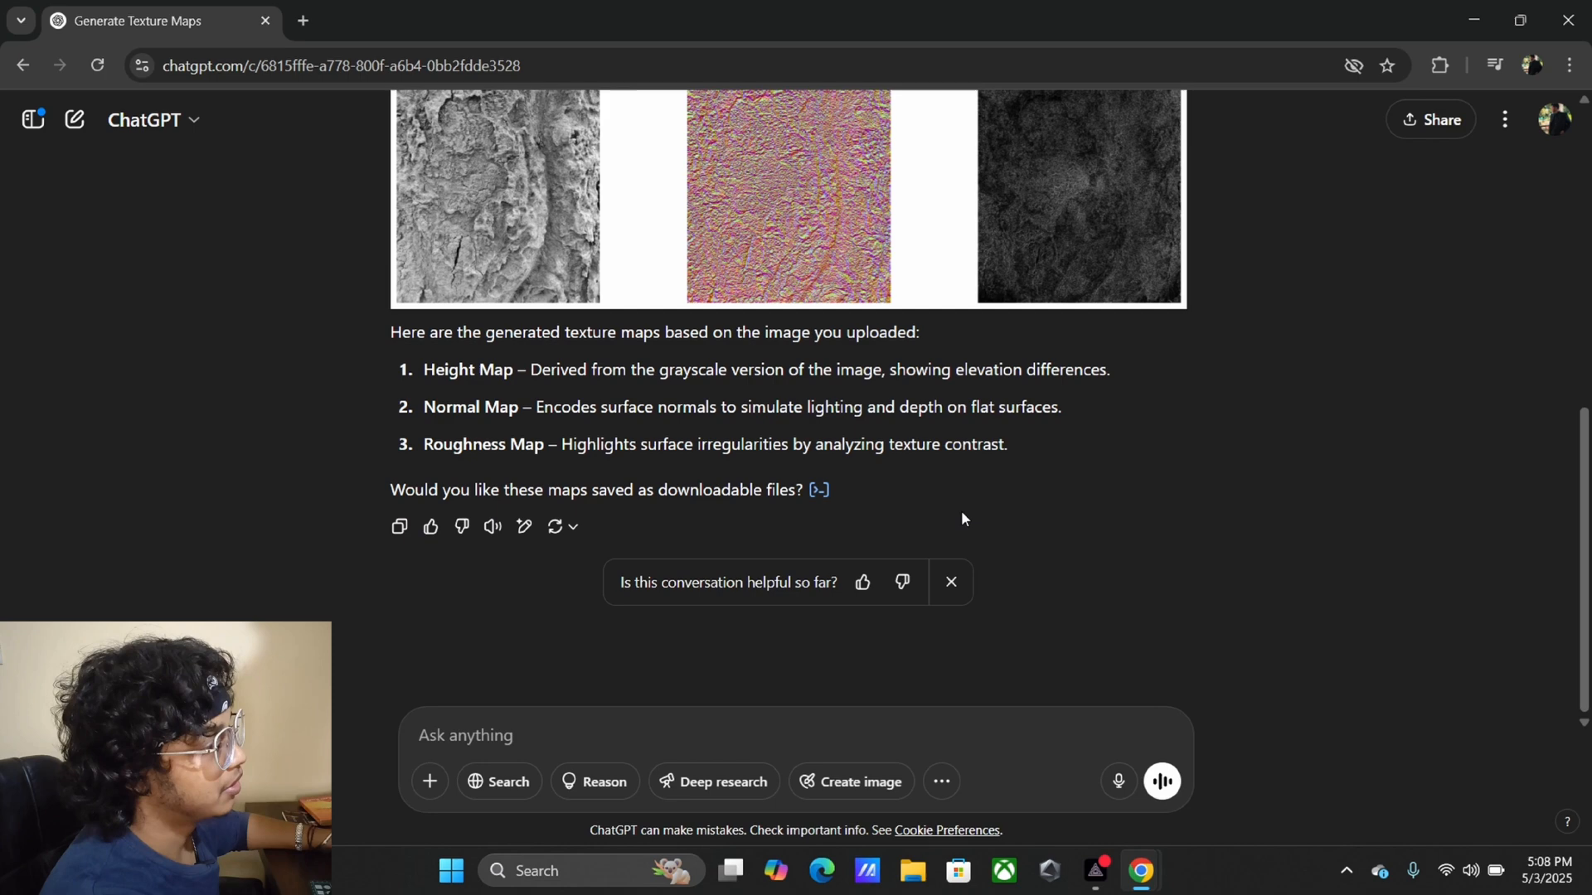
type("y")
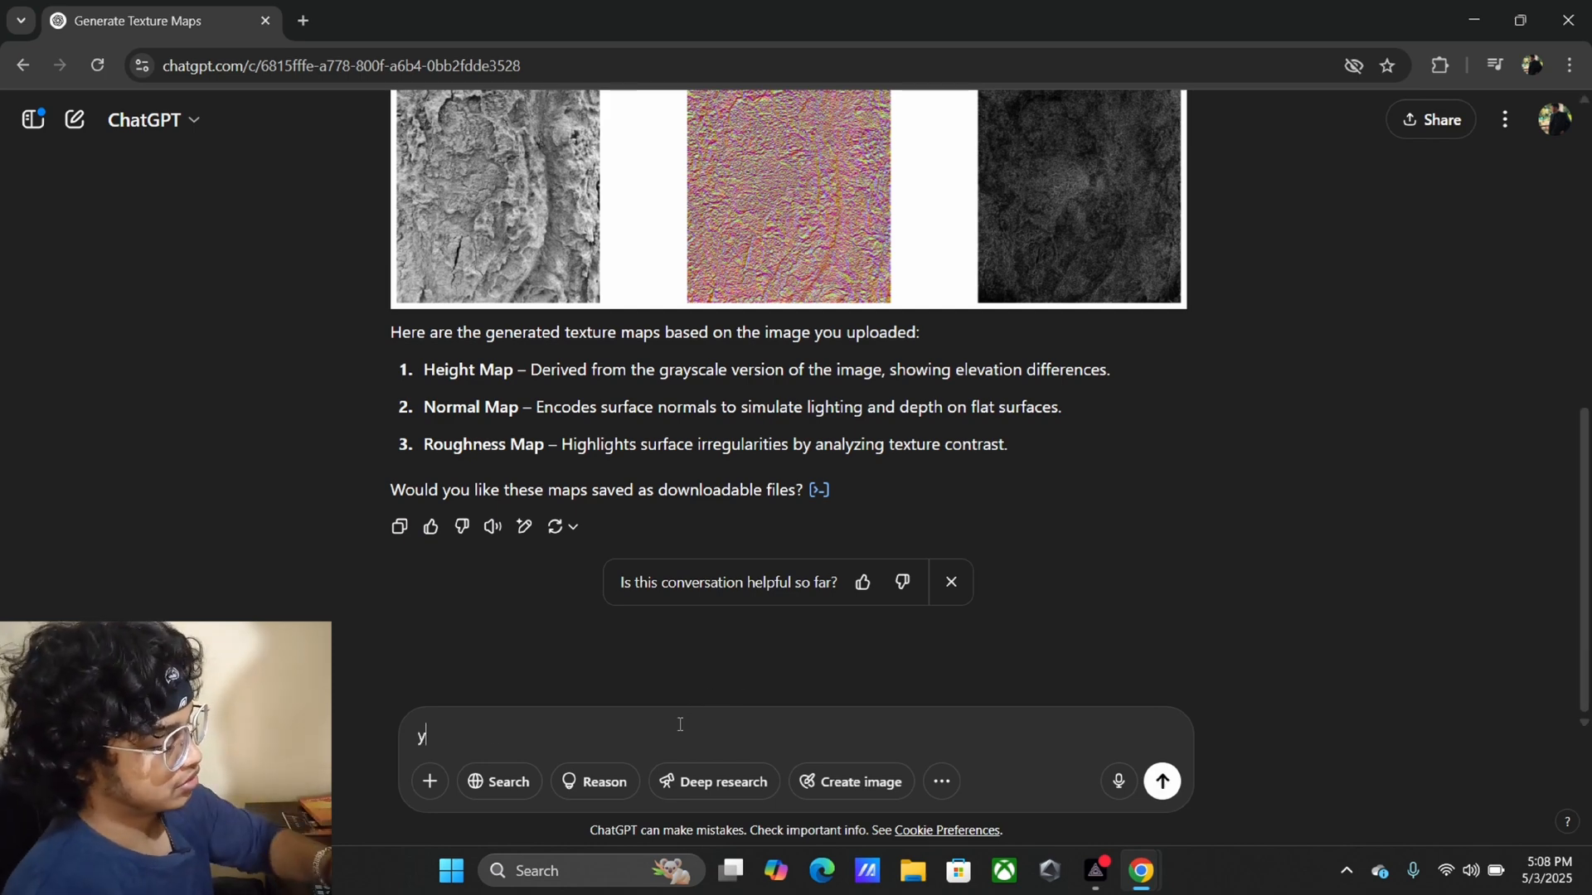
left_click(1161, 781)
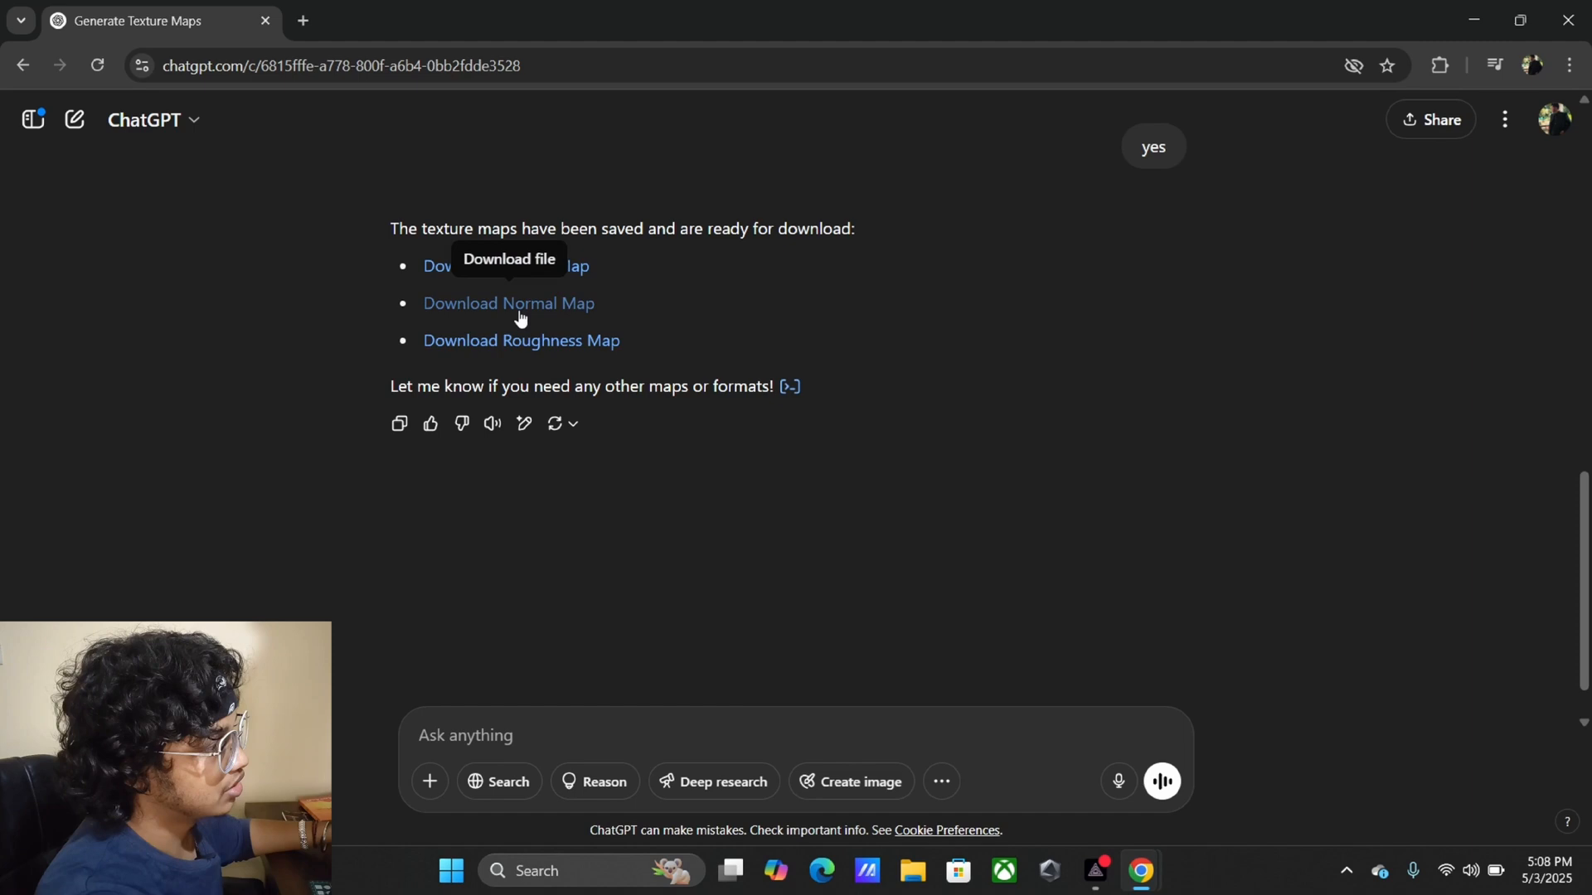
mouse_move(575, 359)
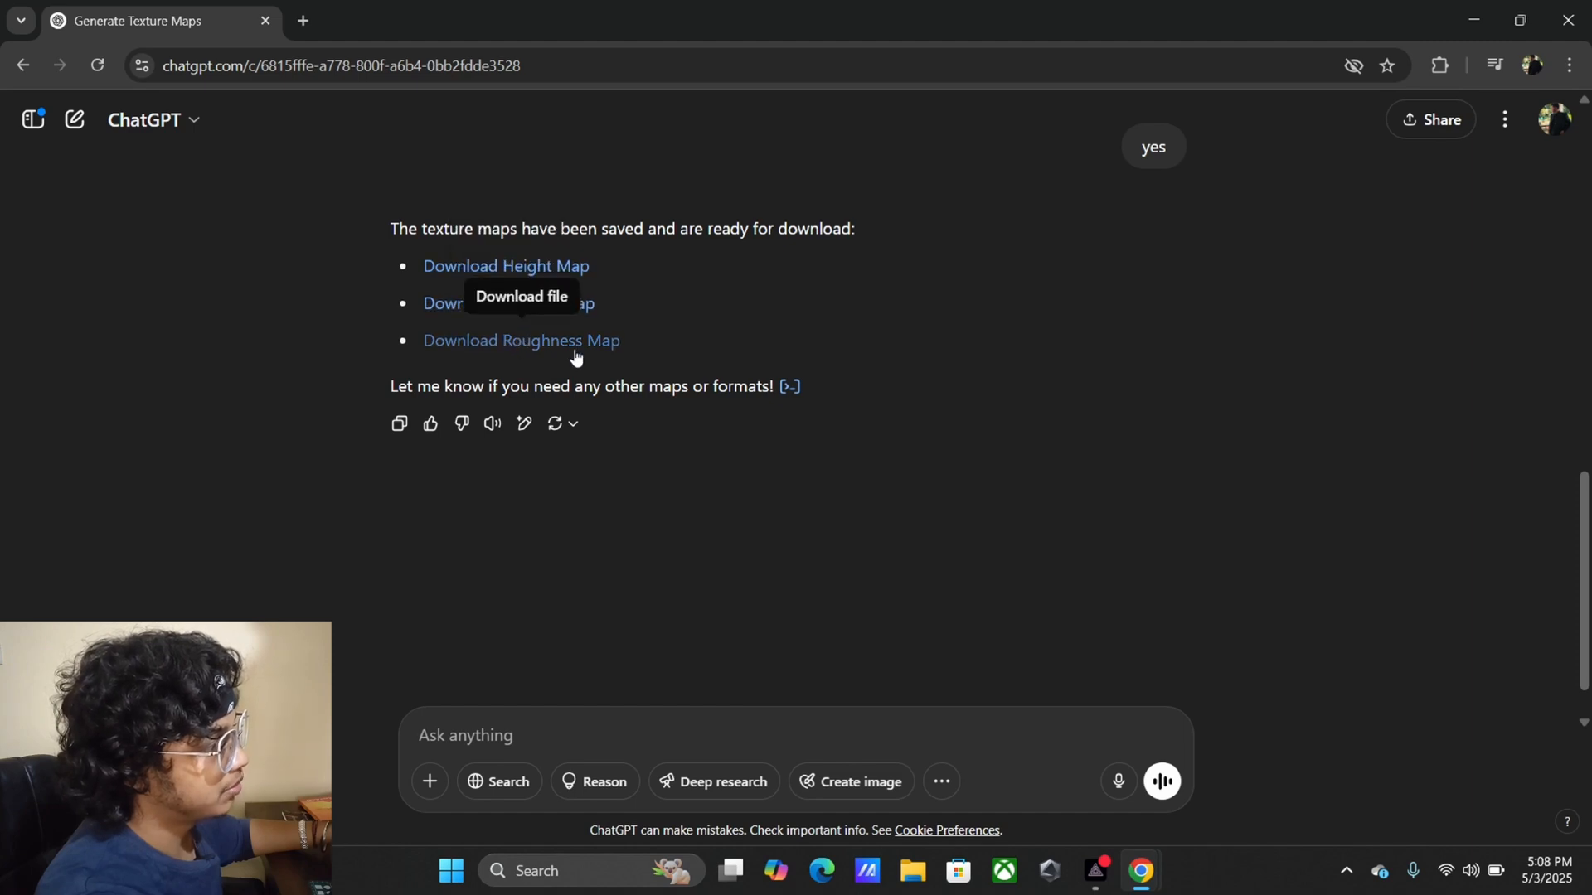
Step: Download the generated roughness map and select it in the Downloads\bark folder
left_click(912, 867)
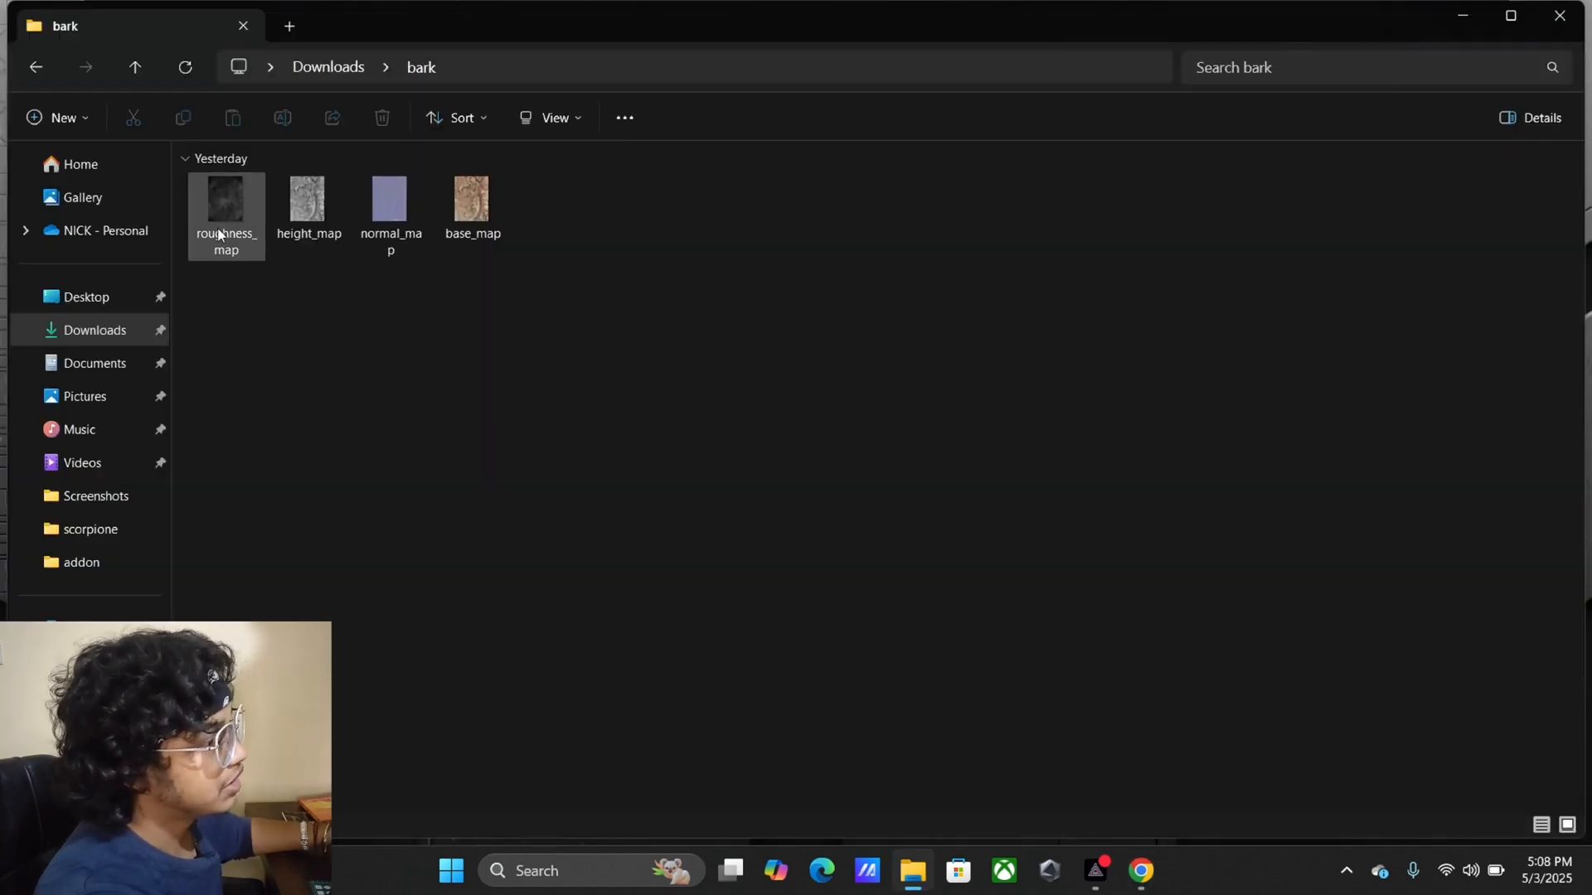
left_click(471, 202)
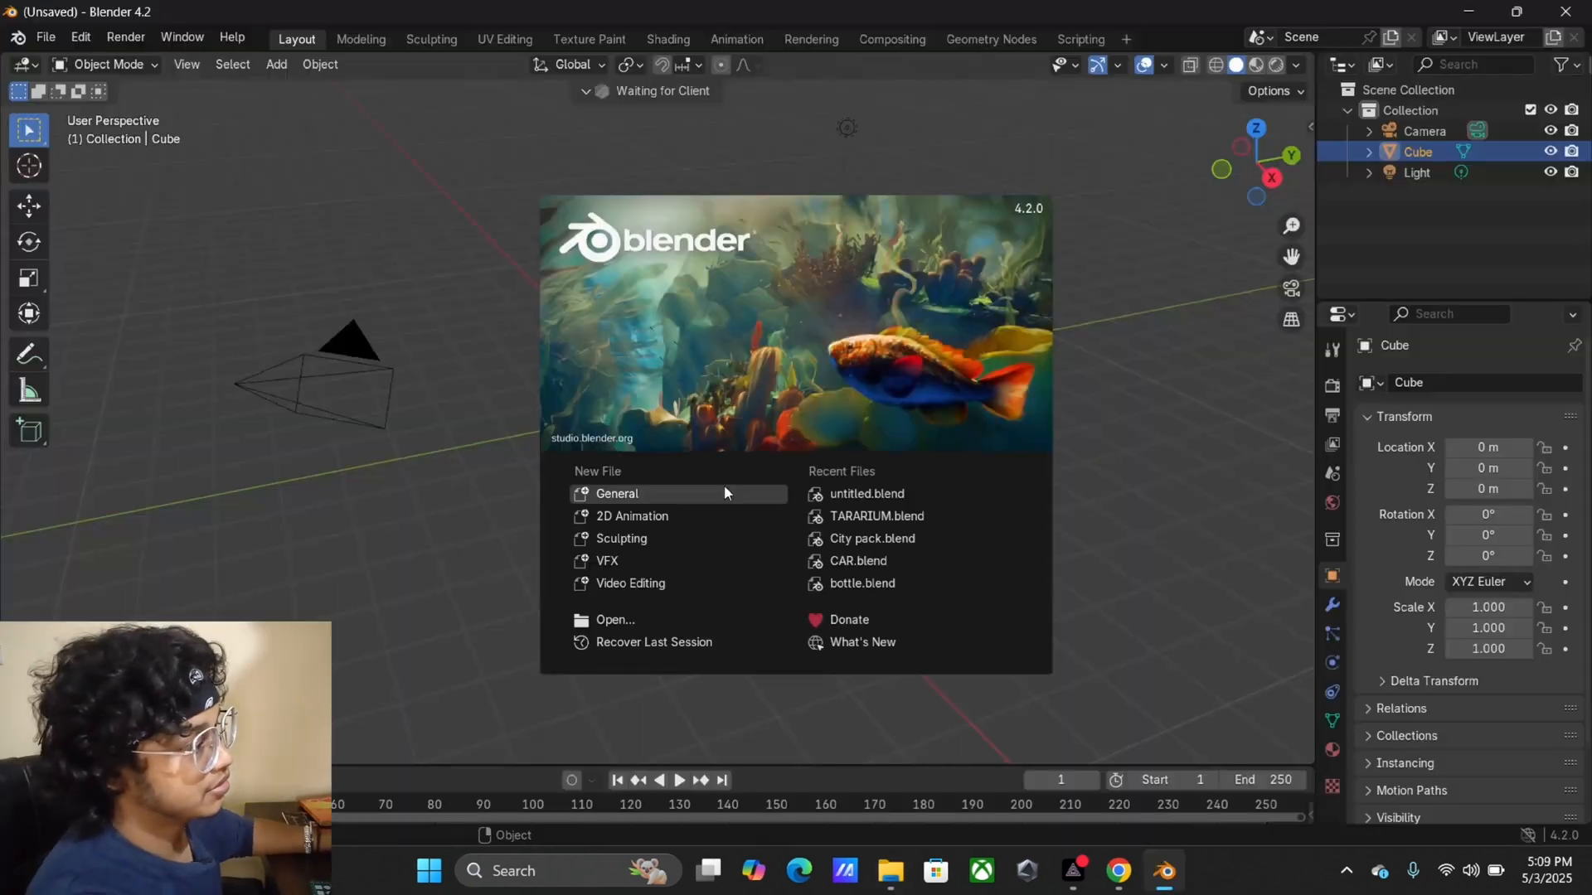
Step: Dismiss the splash screen and show the cube's Principled BSDF in the Shading workspace
left_click(617, 494)
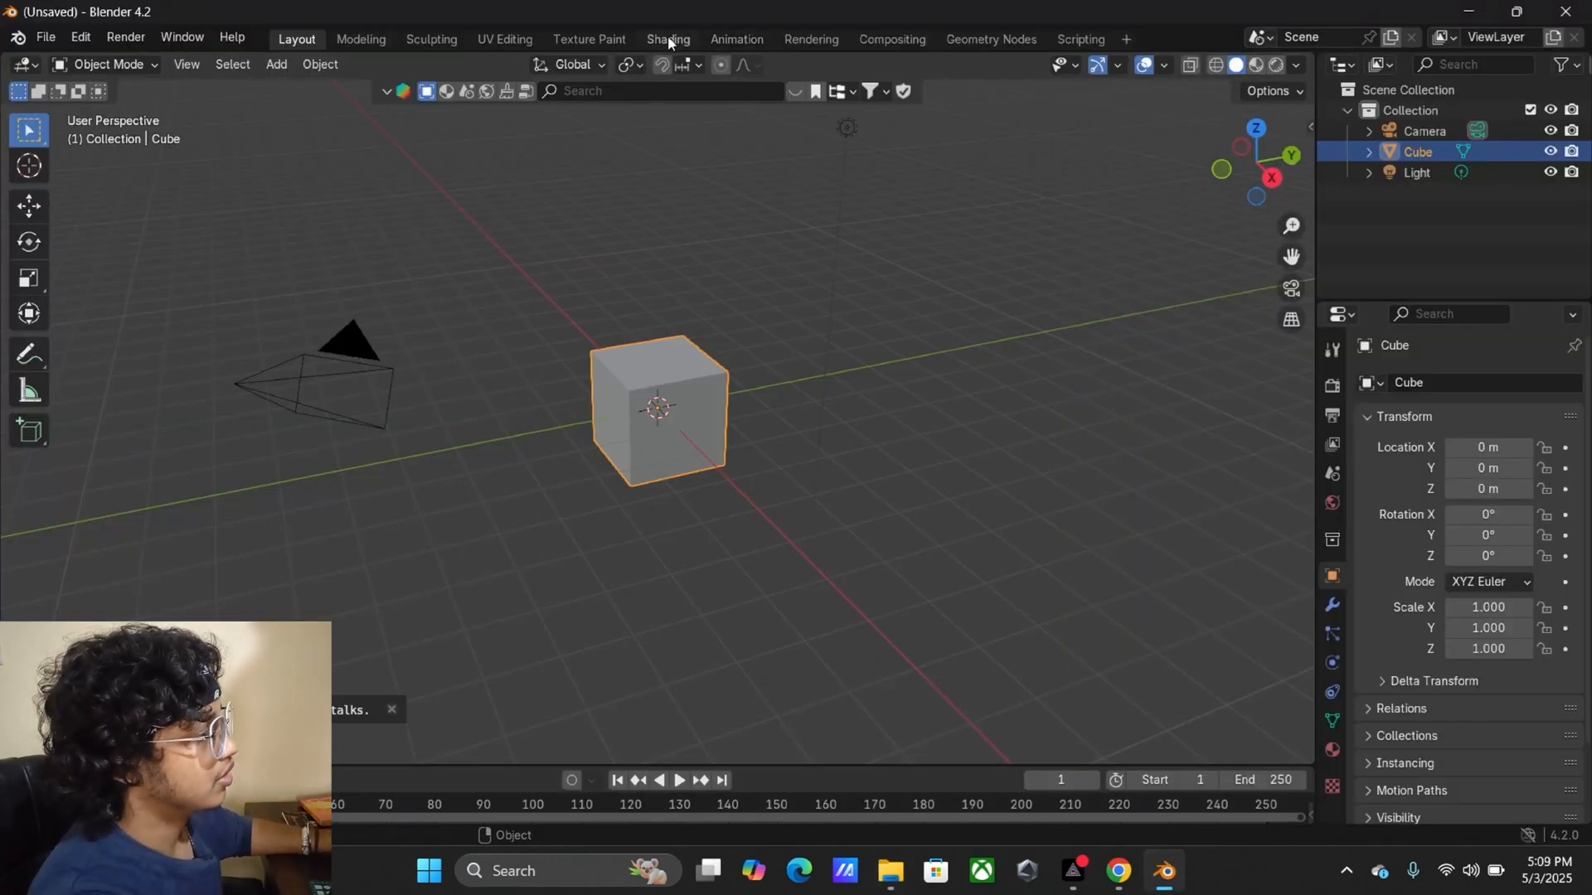
left_click(666, 40)
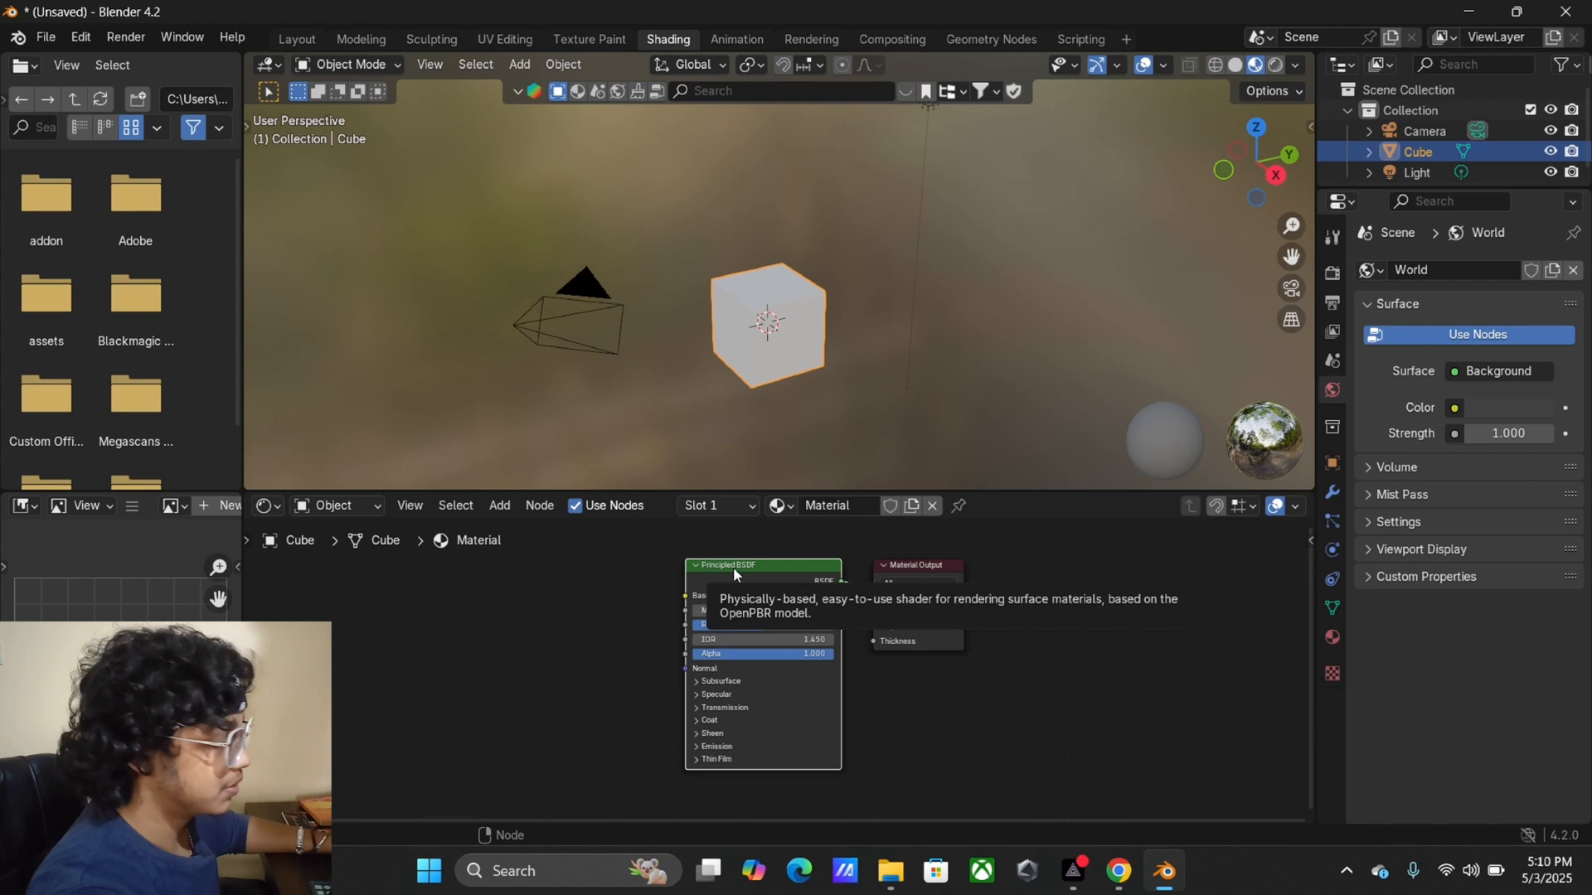
Step: Load the four bark maps from Downloads\bark into the Principled BSDF via Ctrl+Shift+T, then return to Layout
key("ctrl+shift+t")
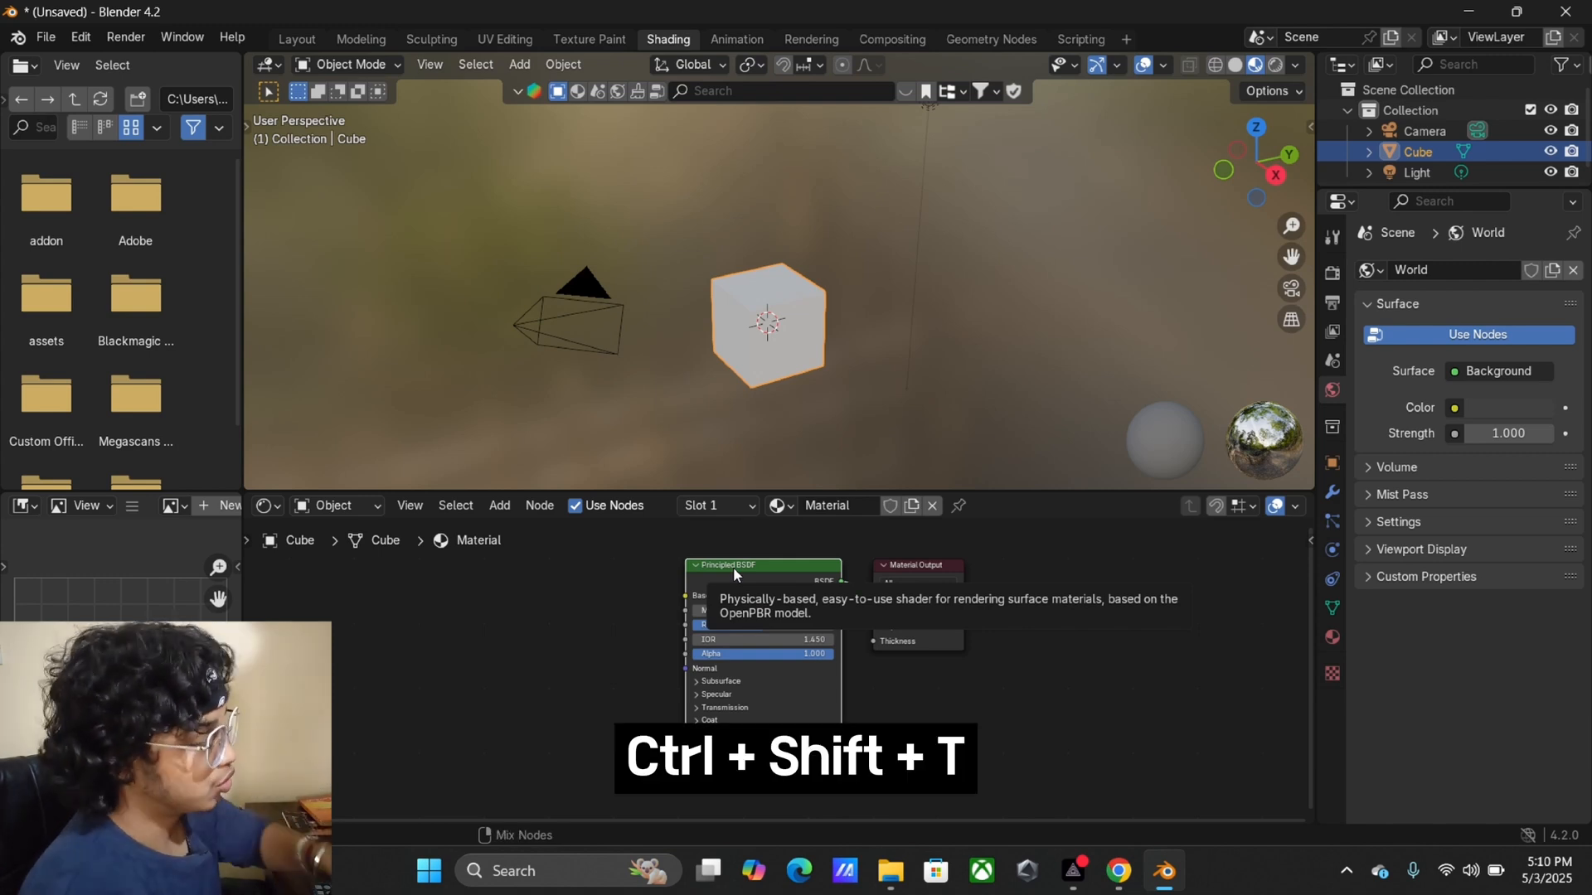
key("ctrl+shift+t")
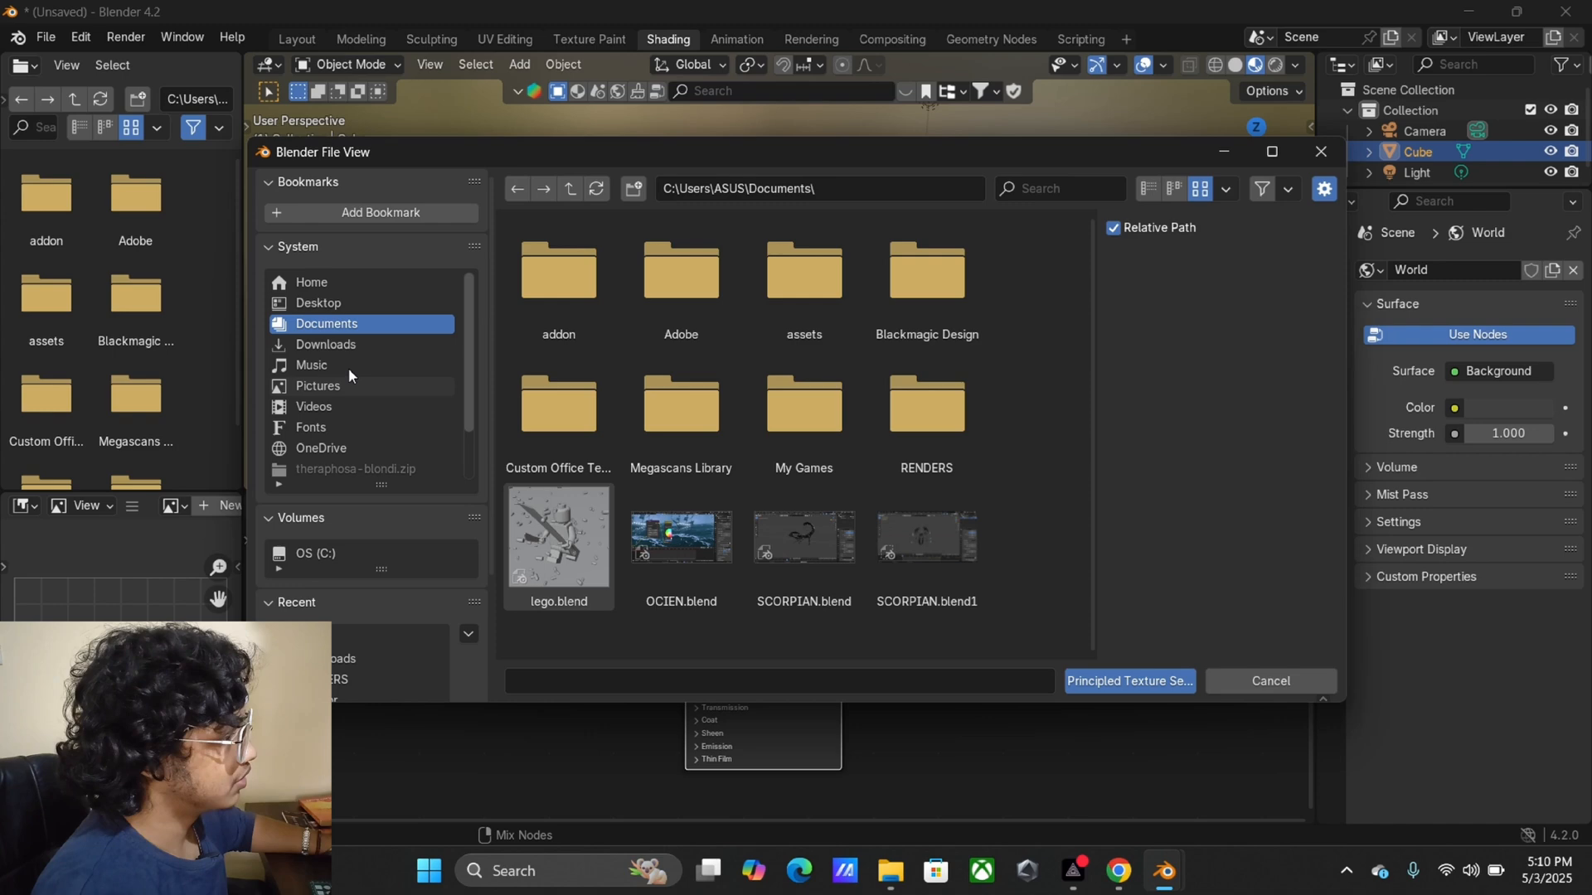
left_click(325, 345)
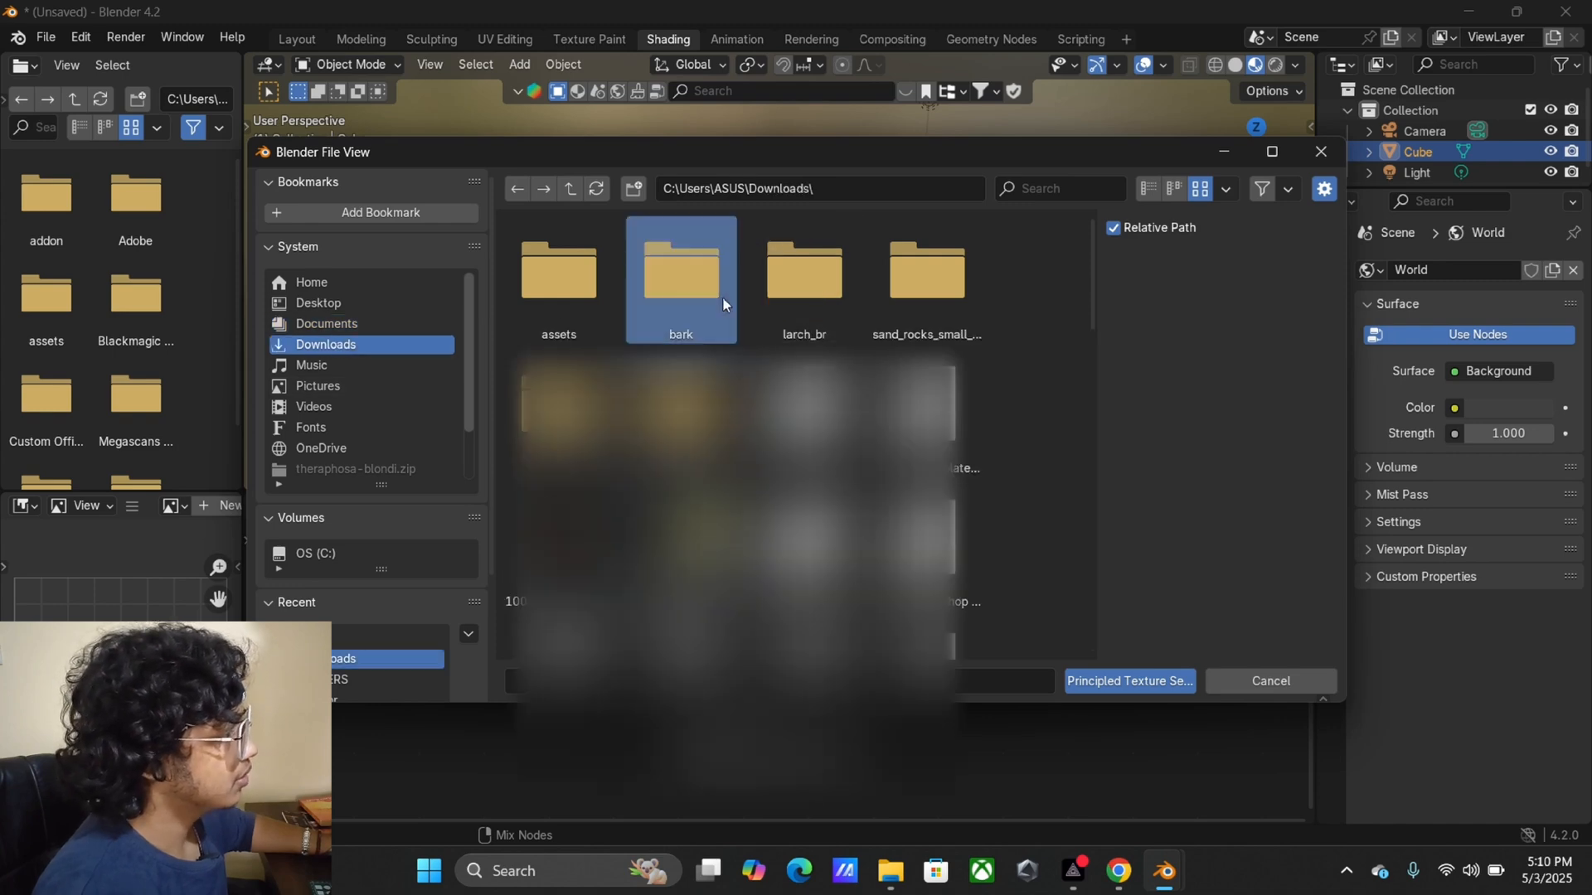
double_click(680, 274)
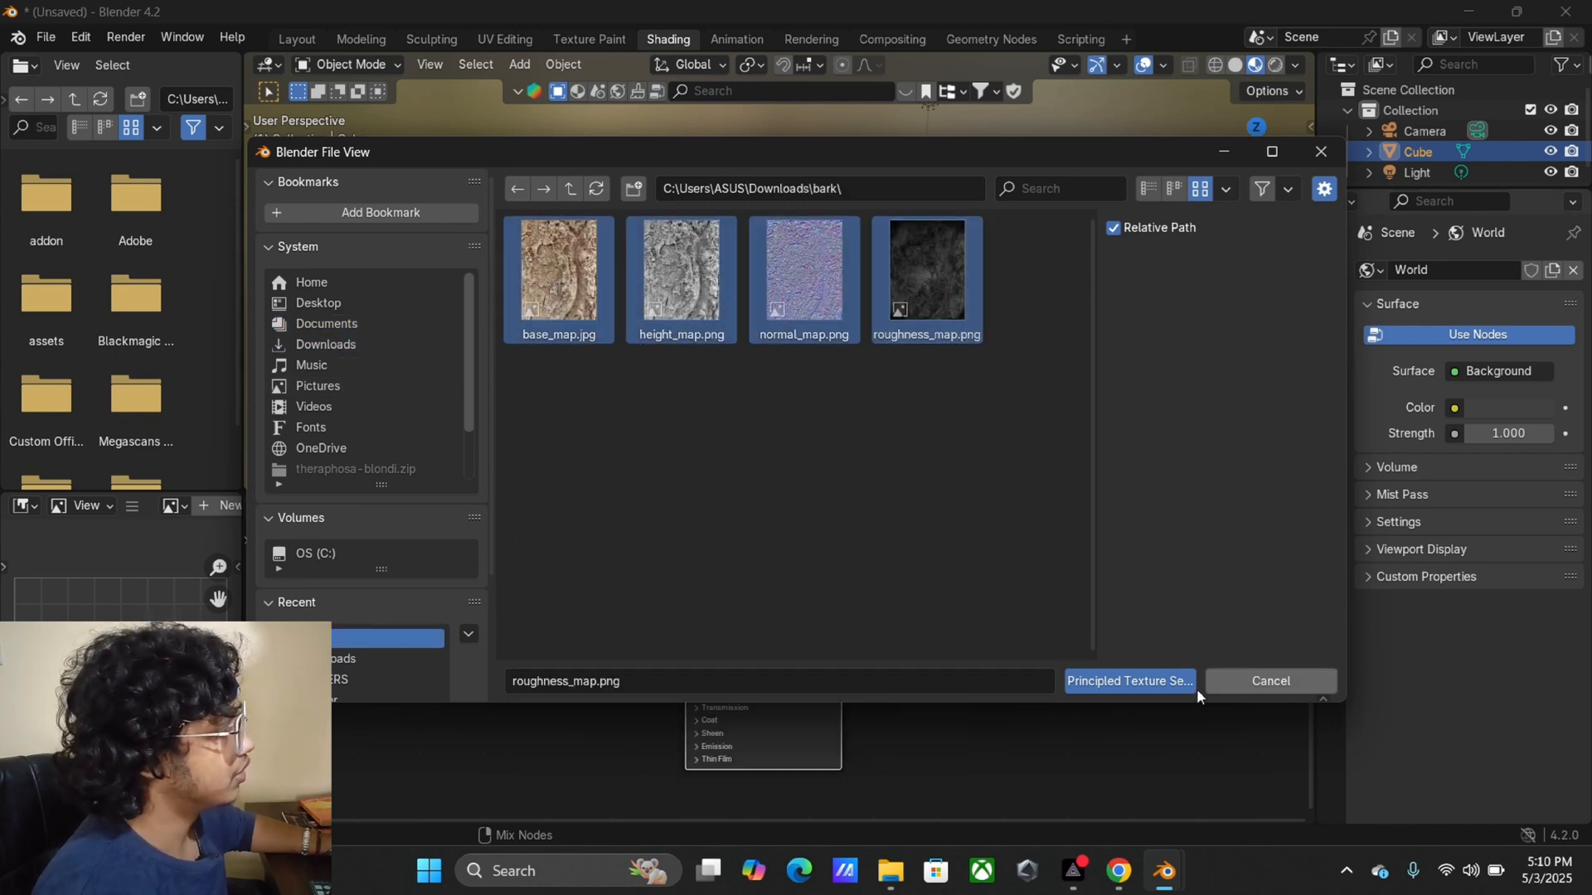
left_click(1130, 680)
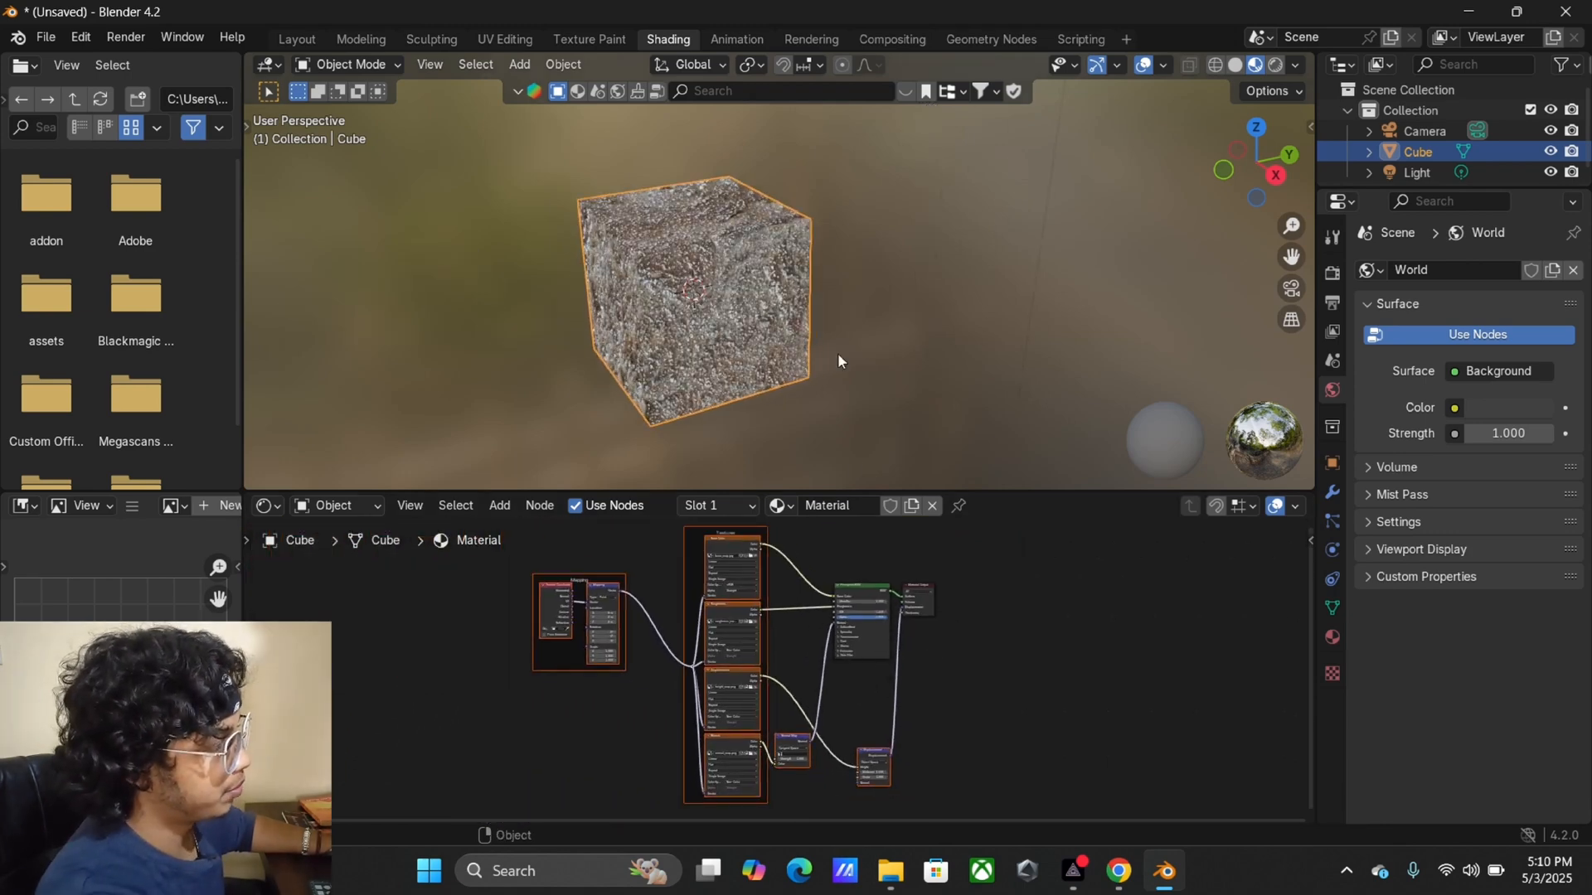
left_click(296, 40)
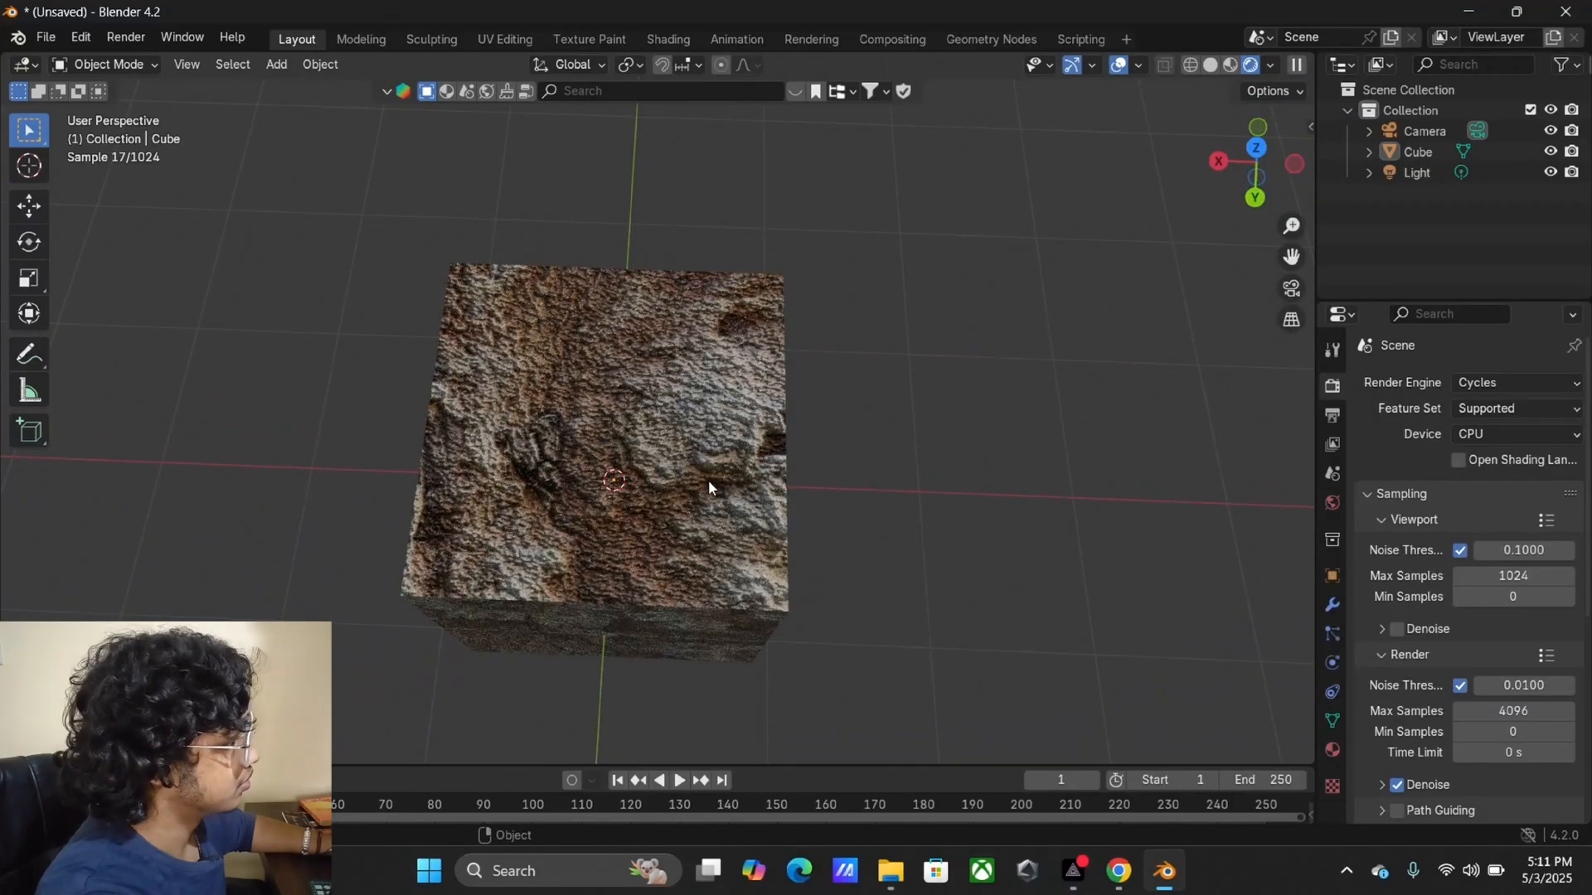
mouse_move(777, 491)
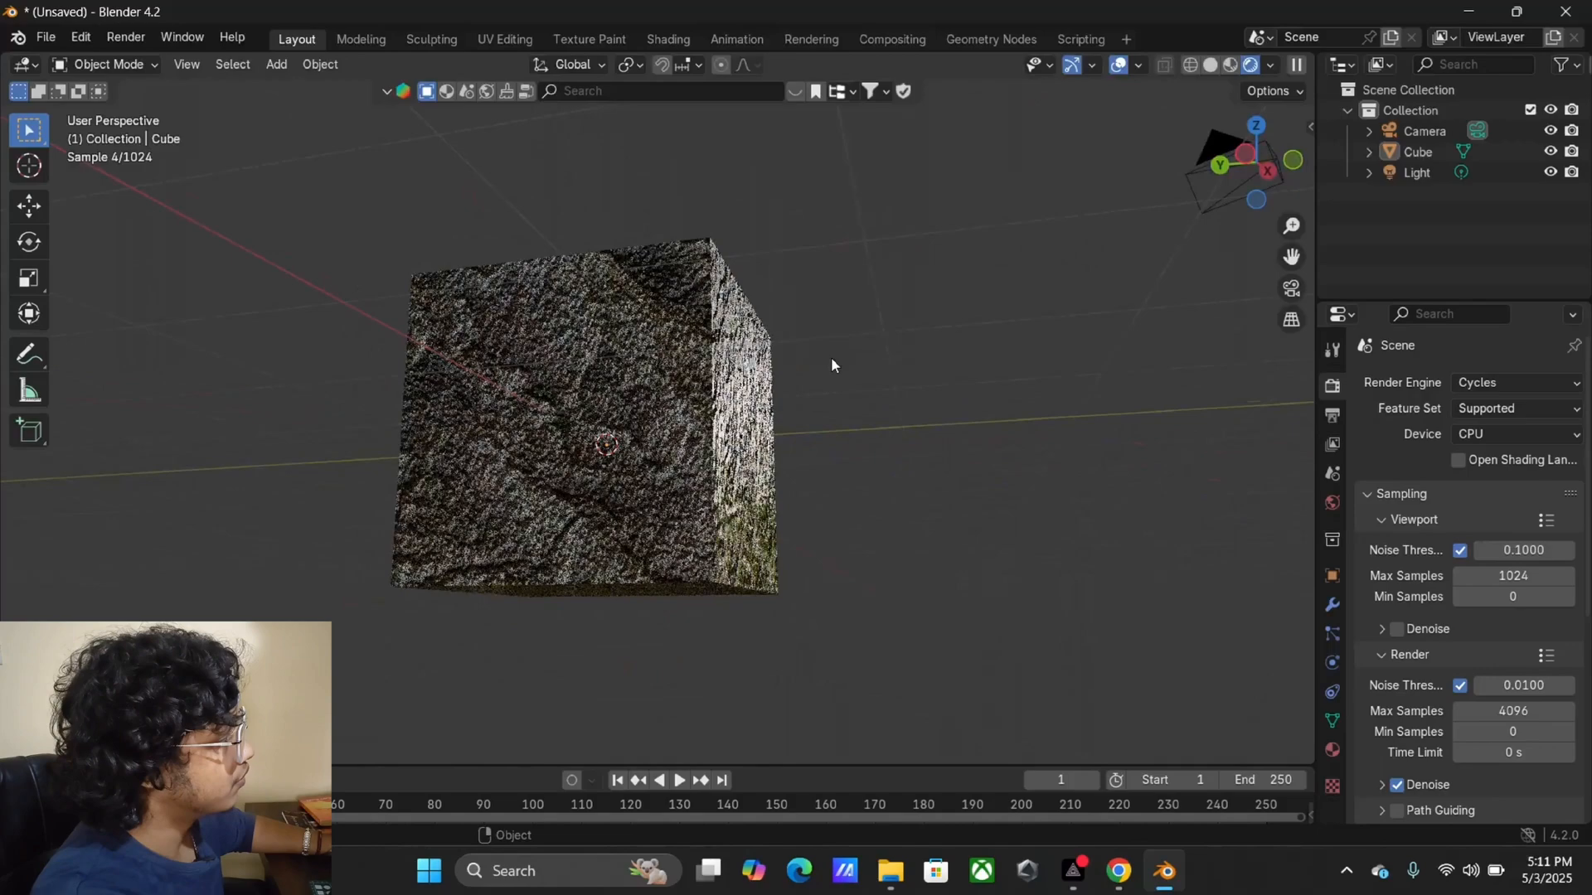
left_click_drag(833, 365, 740, 518)
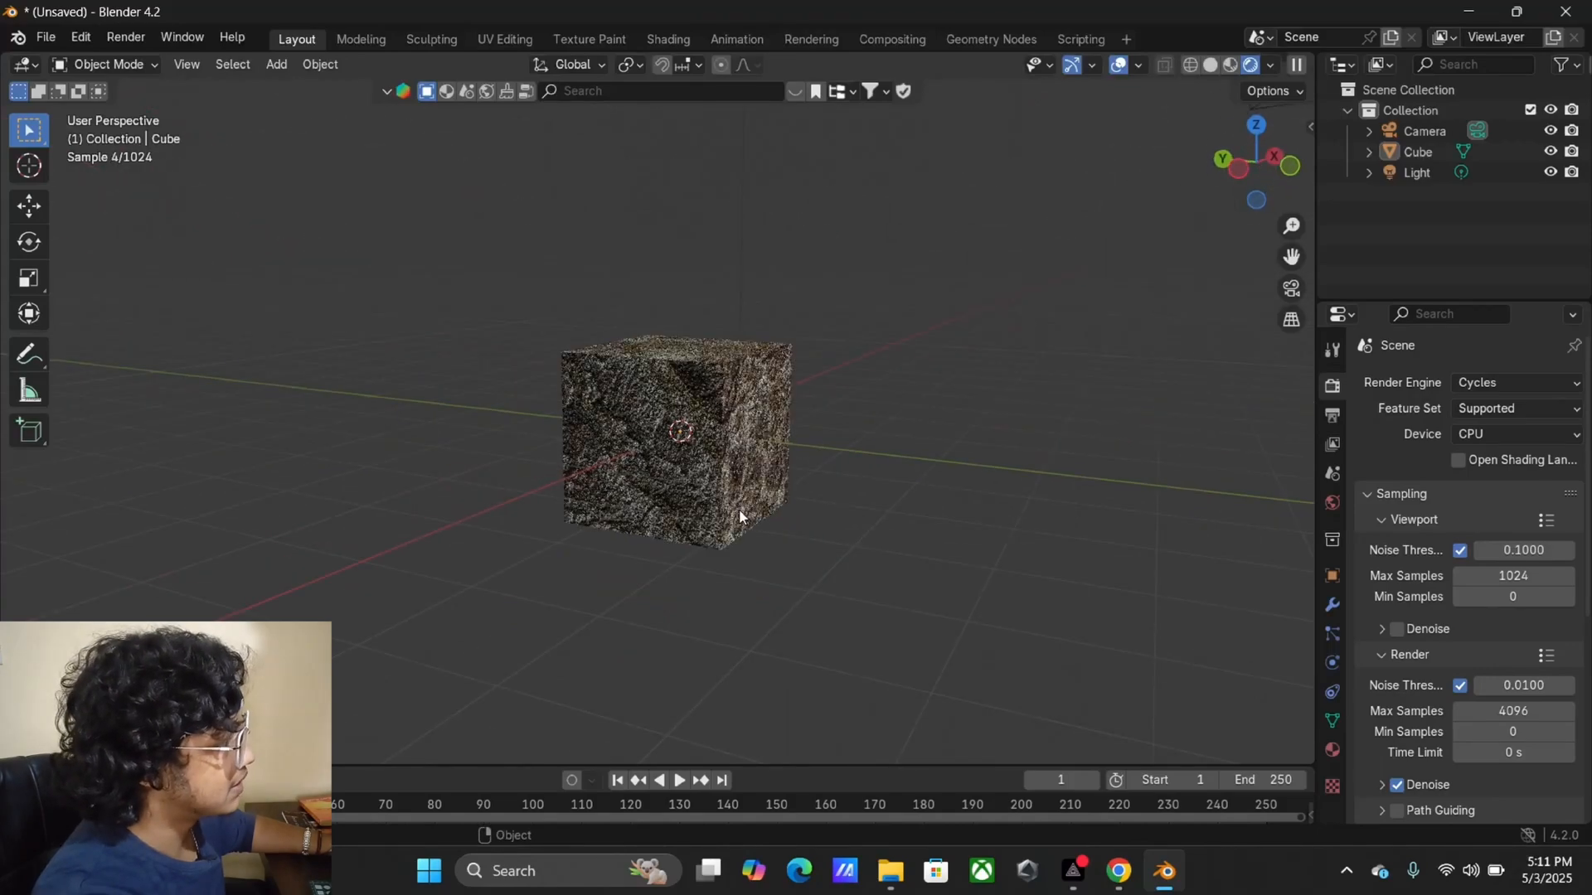